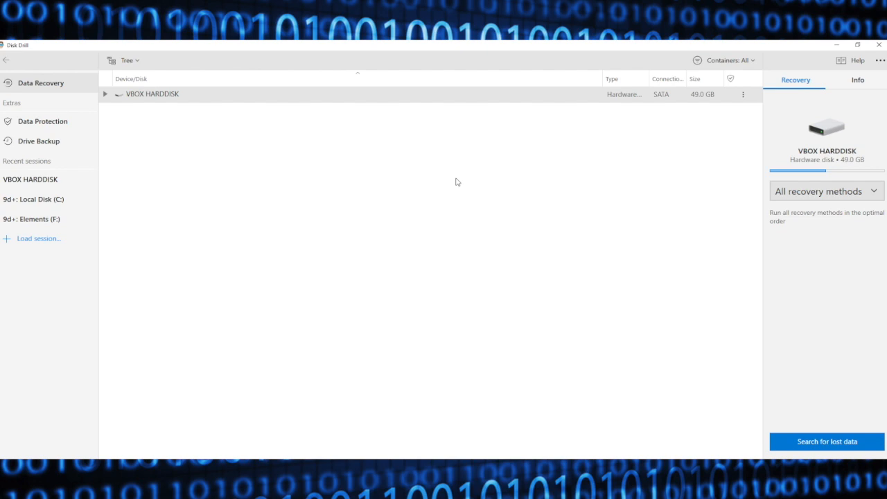
{"action": "mouse_move", "coordinate": [278, 104]}
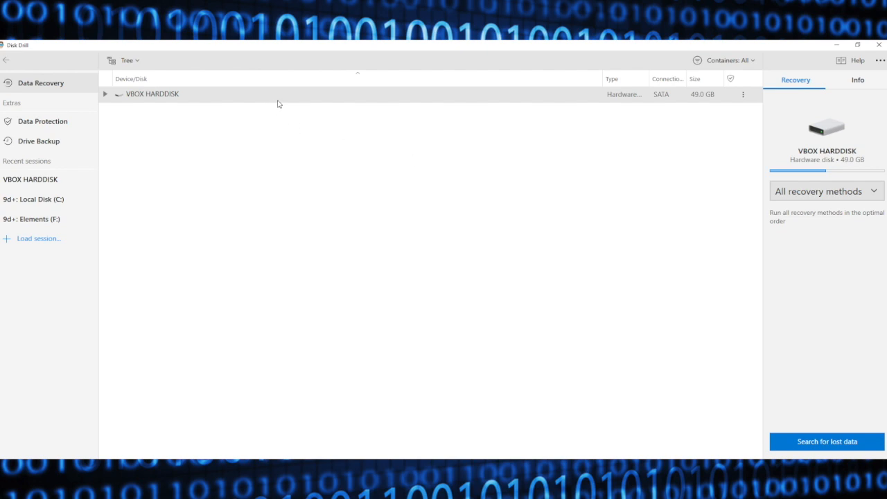
Select the 49 GB VBOX HARDDISK as the recovery target with all recovery methods
{"action": "left_click", "coordinate": [152, 94]}
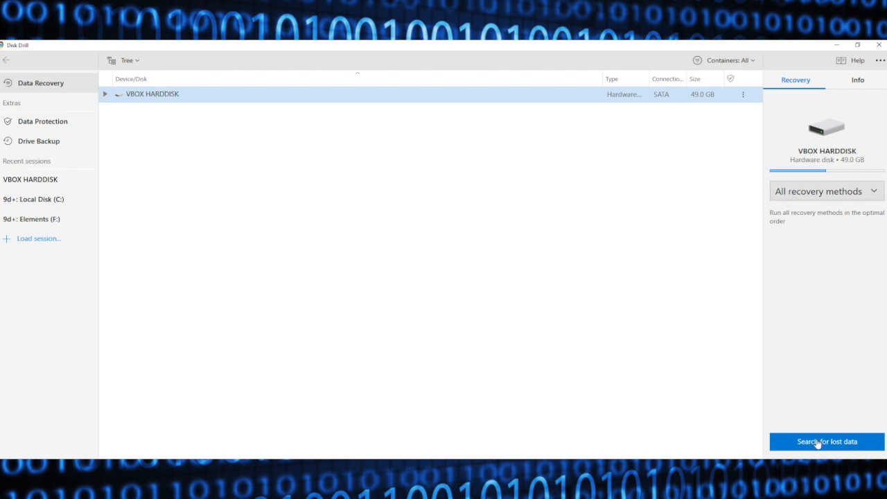
Start the lost-data search on the VBOX HARDDISK
{"action": "left_click", "coordinate": [826, 442]}
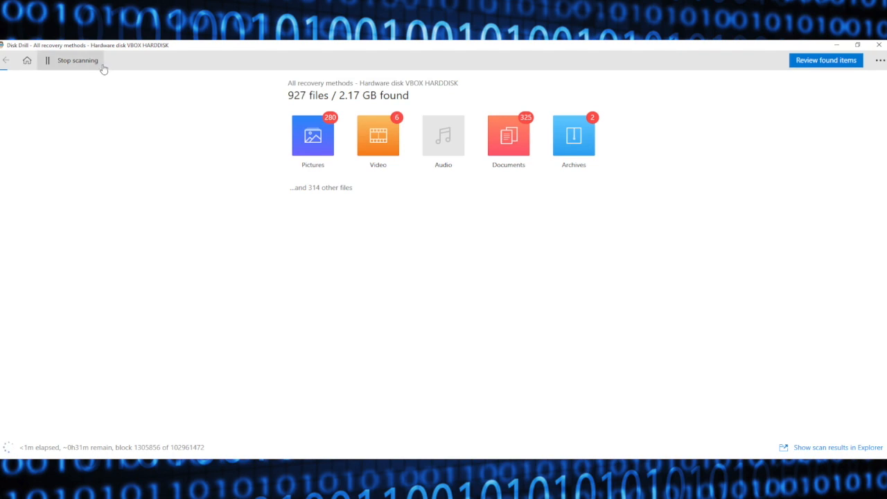
{"action": "mouse_move", "coordinate": [187, 163]}
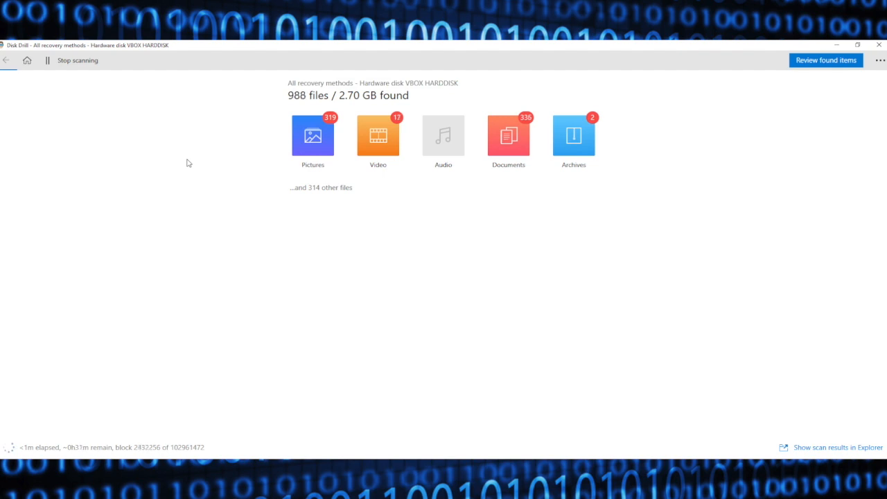
Pause the scan to review found items and filter to Pictures under Found files on Local Disk (C)
{"action": "left_click", "coordinate": [825, 60]}
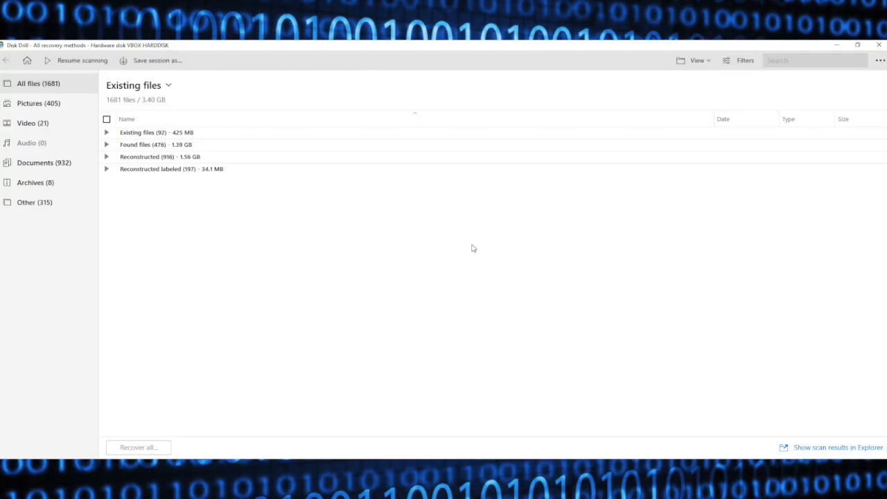
{"action": "mouse_move", "coordinate": [316, 206]}
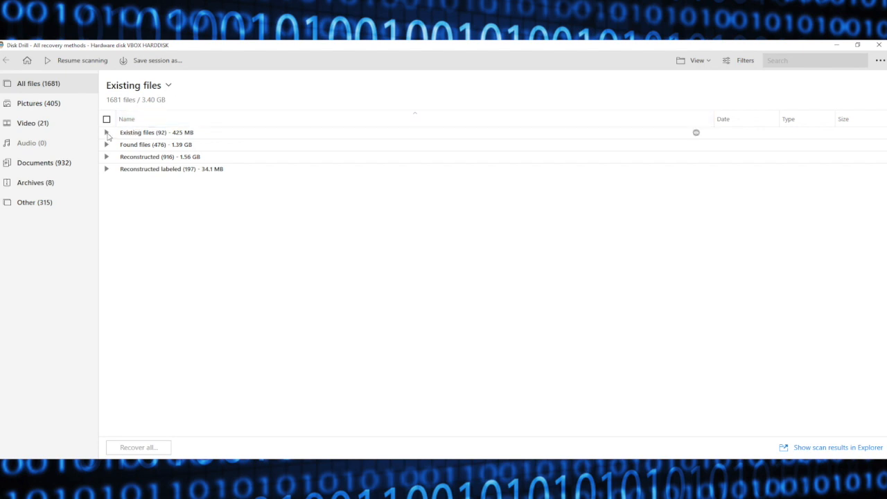
{"action": "left_click", "coordinate": [107, 132]}
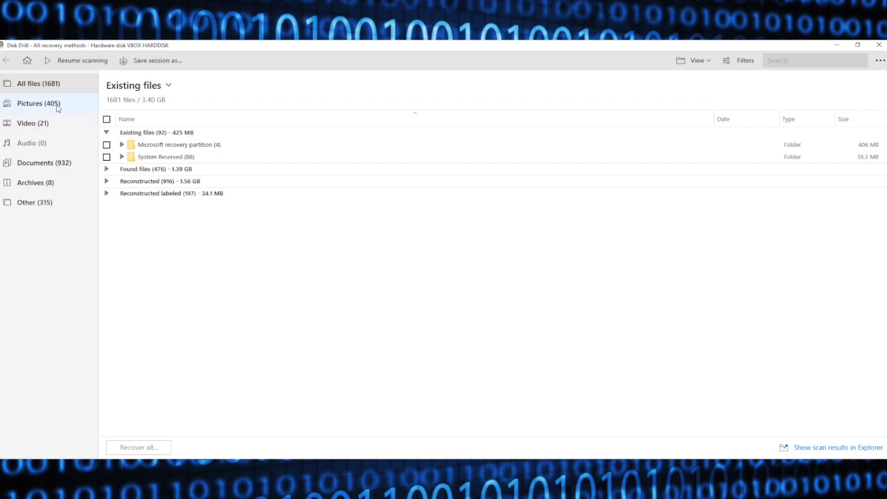
{"action": "left_click", "coordinate": [38, 103]}
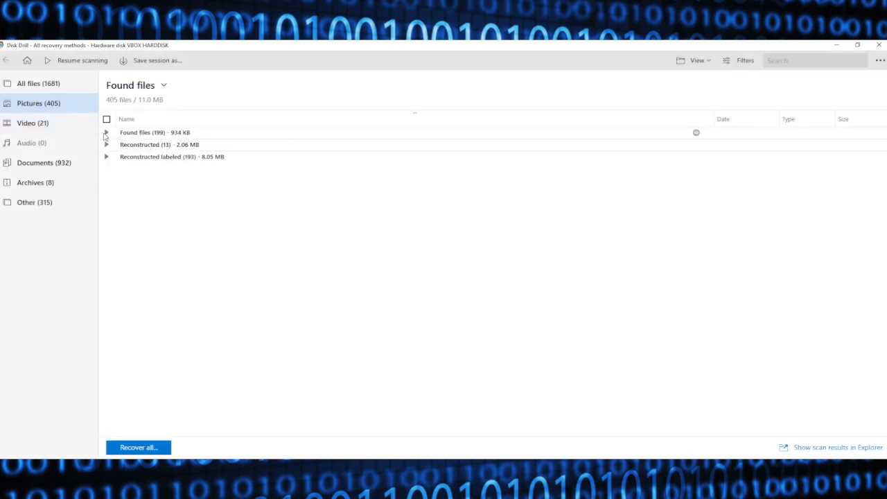
{"action": "left_click", "coordinate": [155, 132]}
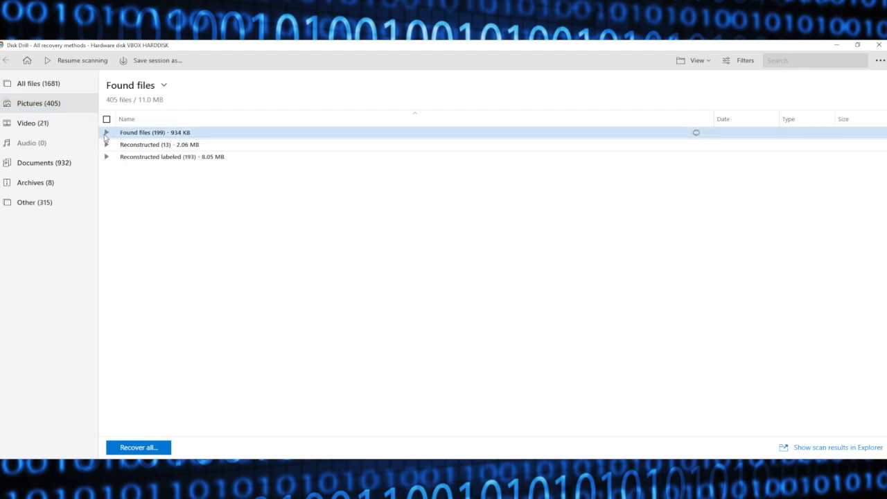
{"action": "left_click", "coordinate": [107, 132]}
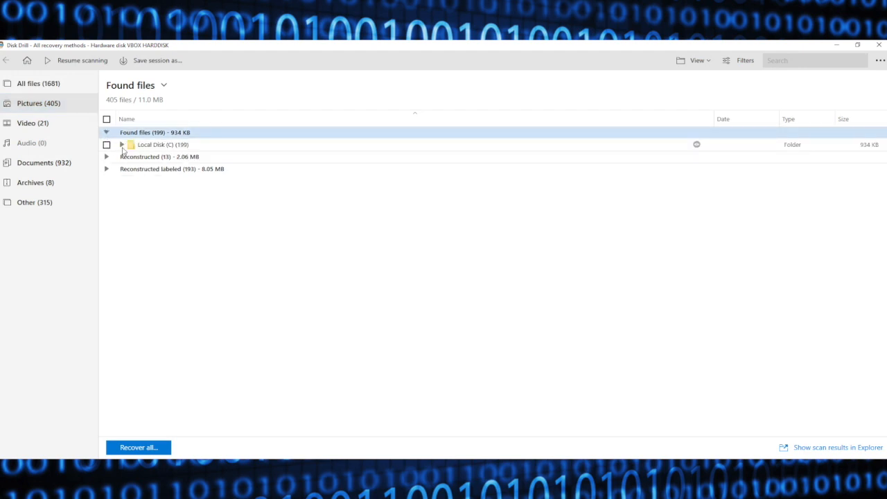
{"action": "left_click", "coordinate": [122, 144]}
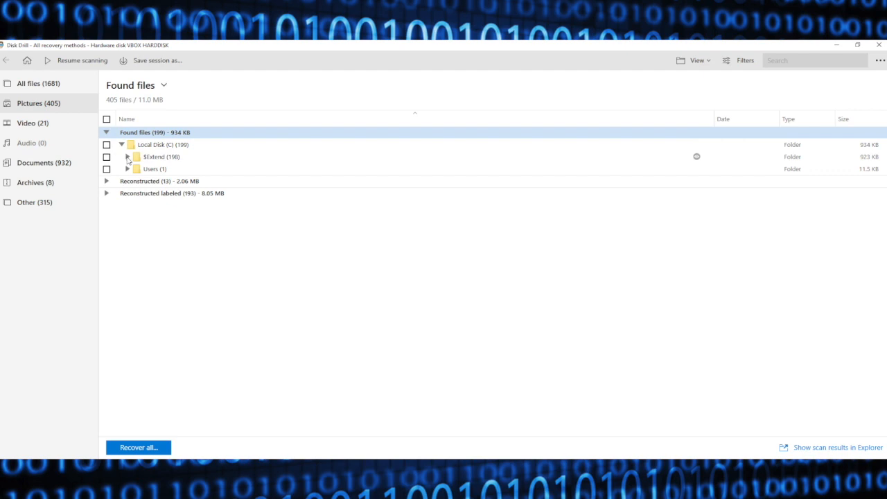
Browse Reconstructed > Pictures > bmp, then Reconstructed labeled > jpg to list the JPG images
{"action": "left_click", "coordinate": [108, 181]}
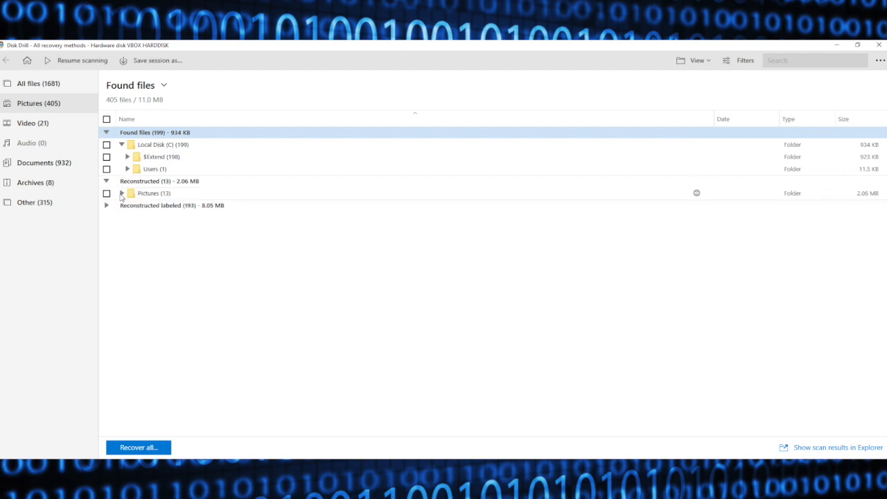
{"action": "left_click", "coordinate": [120, 192]}
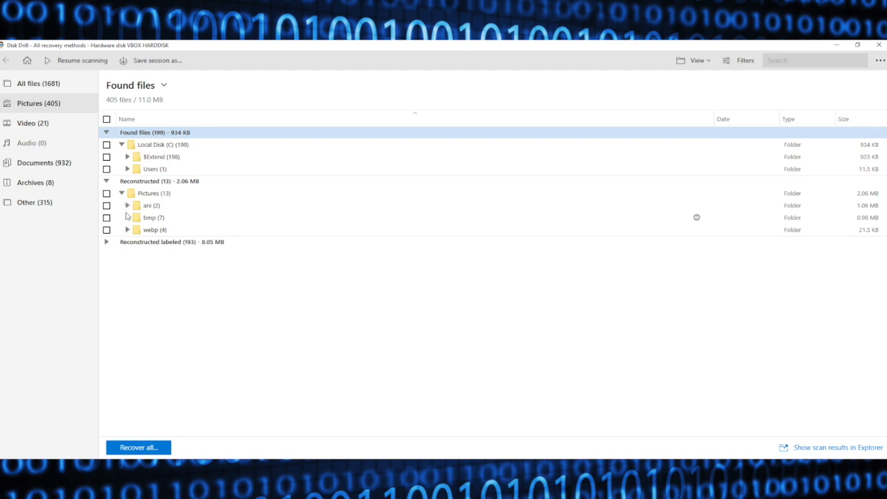
{"action": "left_click", "coordinate": [127, 217]}
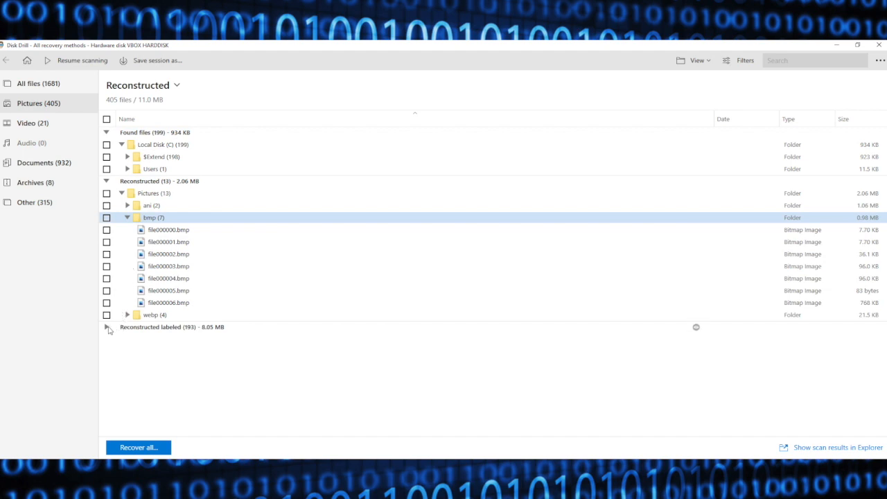
{"action": "left_click", "coordinate": [106, 327]}
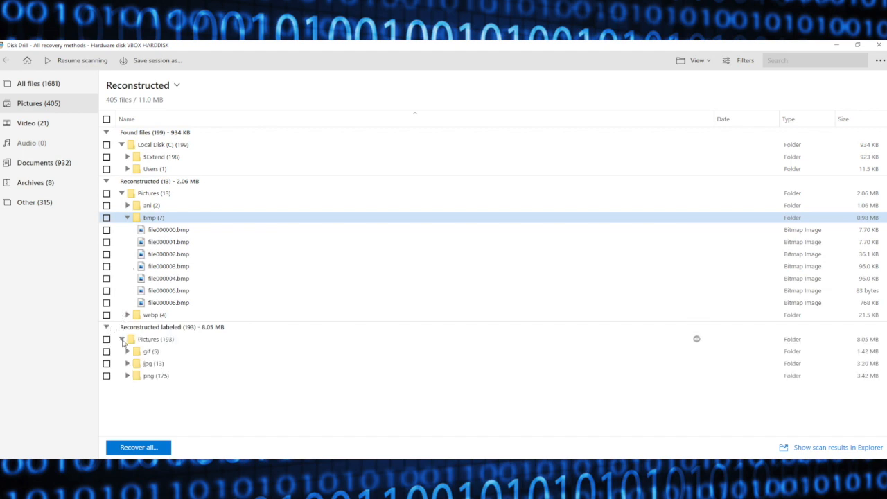
{"action": "left_click", "coordinate": [128, 364]}
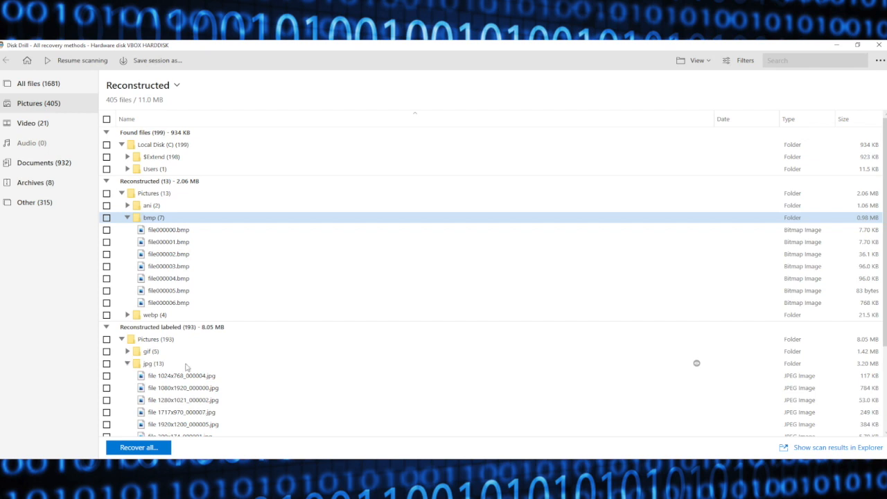
{"action": "scroll", "scroll_direction": "down", "scroll_amount": 3}
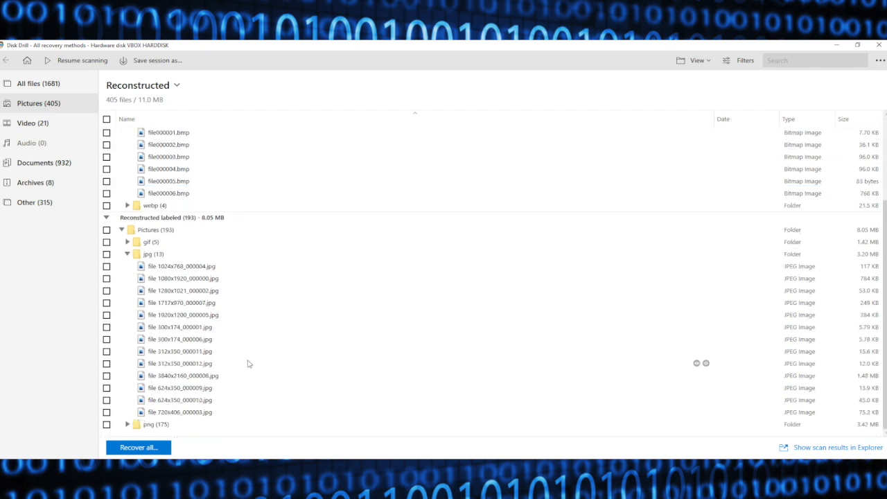
Mark all 13 reconstructed JPG images and recover them to the Documents folder
{"action": "left_click", "coordinate": [106, 266]}
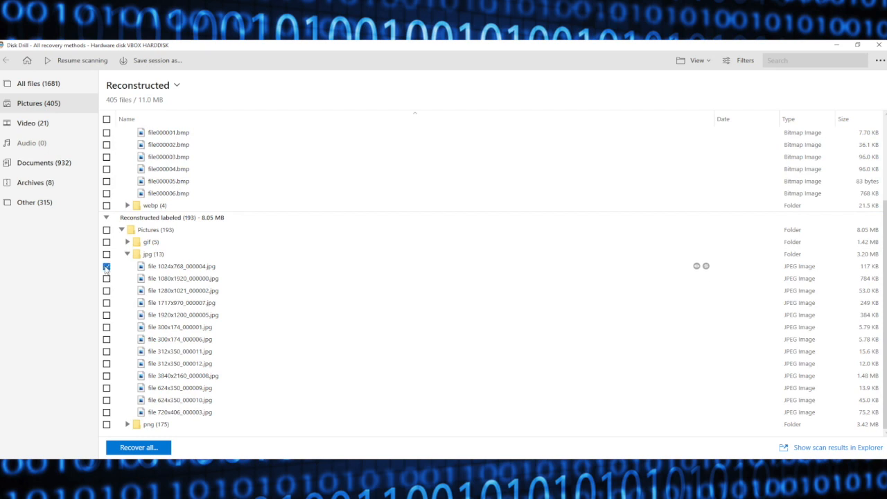
{"action": "left_click", "coordinate": [106, 266]}
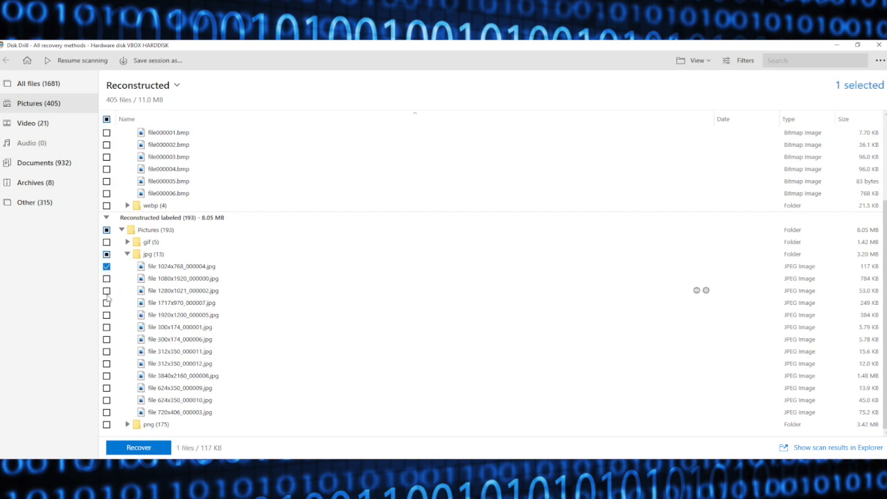
{"action": "left_click", "coordinate": [107, 279]}
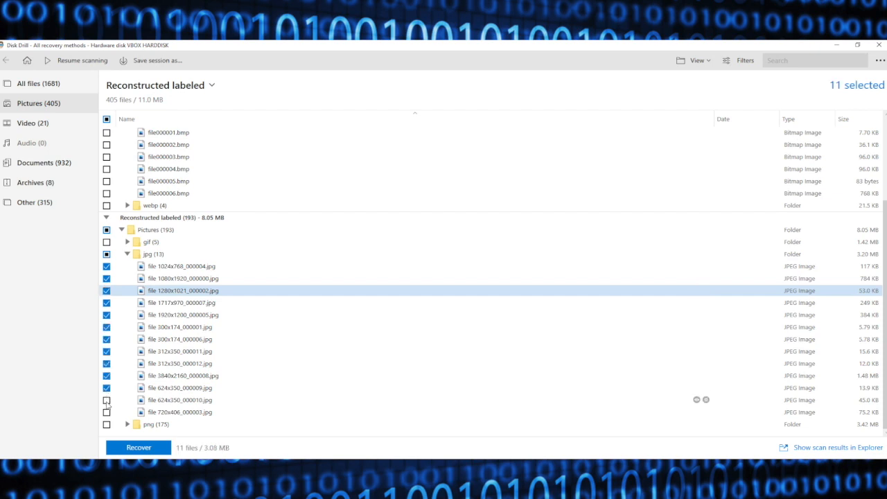
{"action": "left_click", "coordinate": [106, 400]}
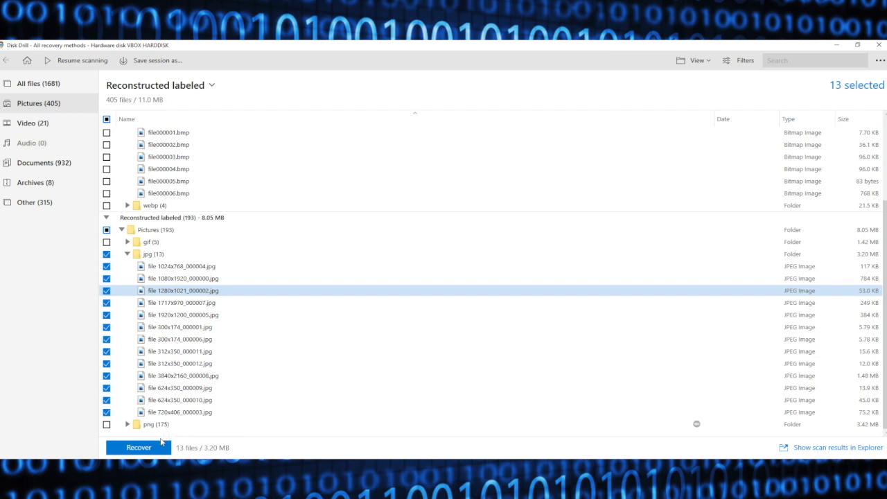
{"action": "left_click", "coordinate": [138, 447]}
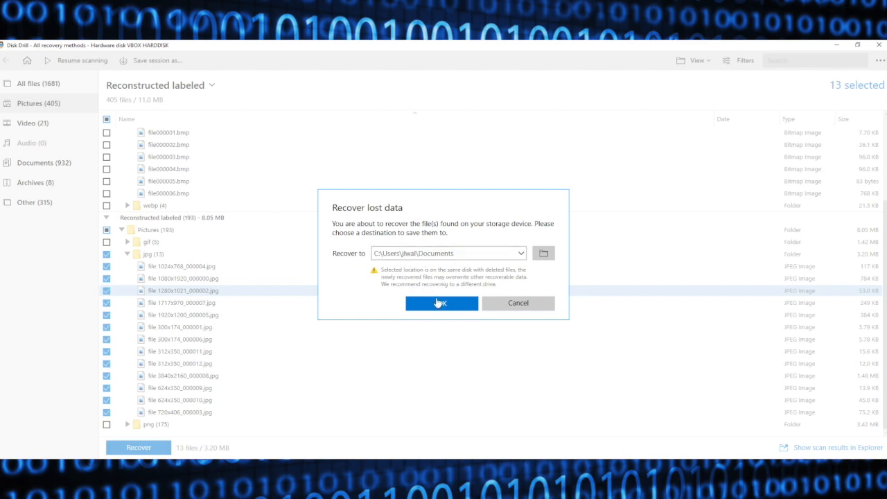
{"action": "left_click", "coordinate": [441, 303]}
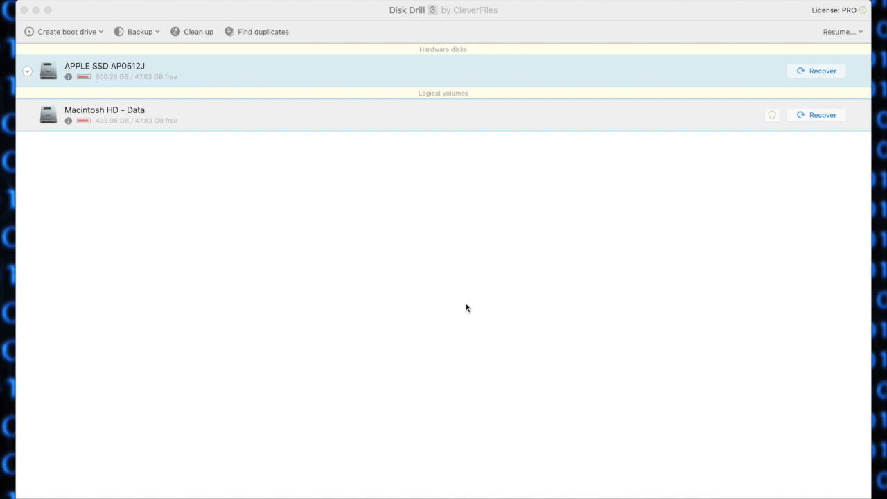
{"action": "mouse_move", "coordinate": [429, 251]}
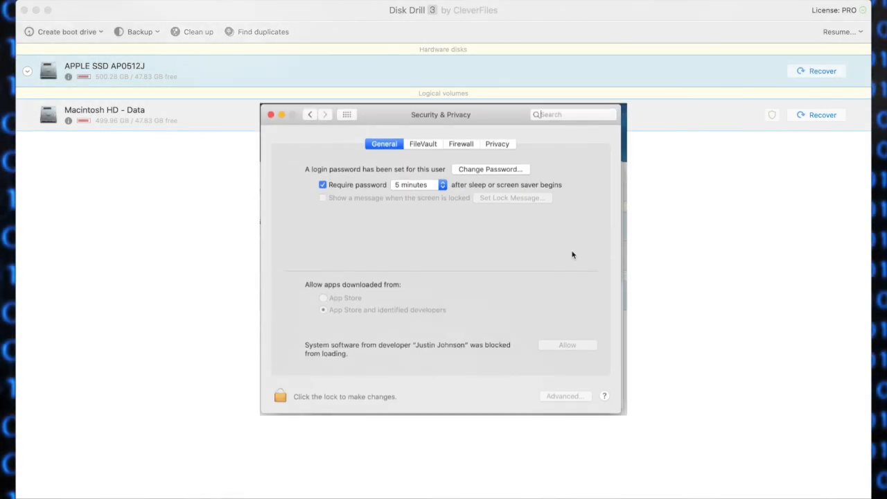
Dismiss the macOS Security & Privacy window to return to Disk Drill's disk list
{"action": "left_click_drag", "start_coordinate": [441, 115], "coordinate": [441, 167]}
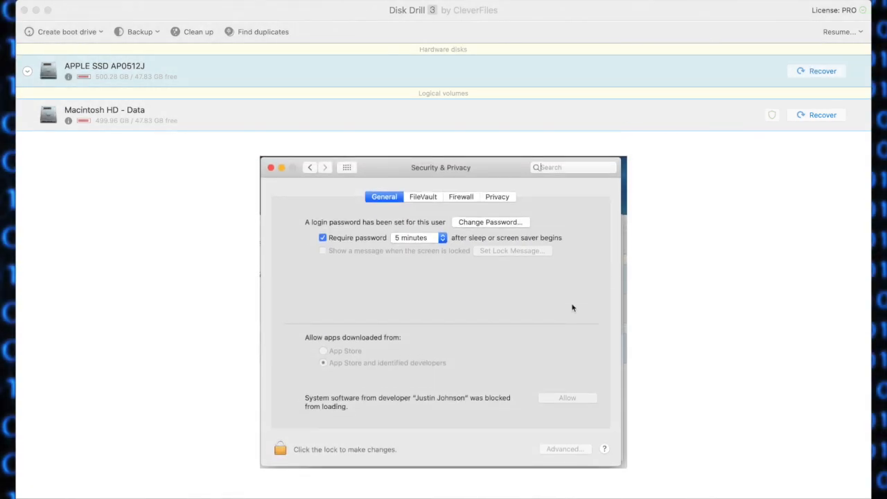
{"action": "left_click", "coordinate": [272, 167]}
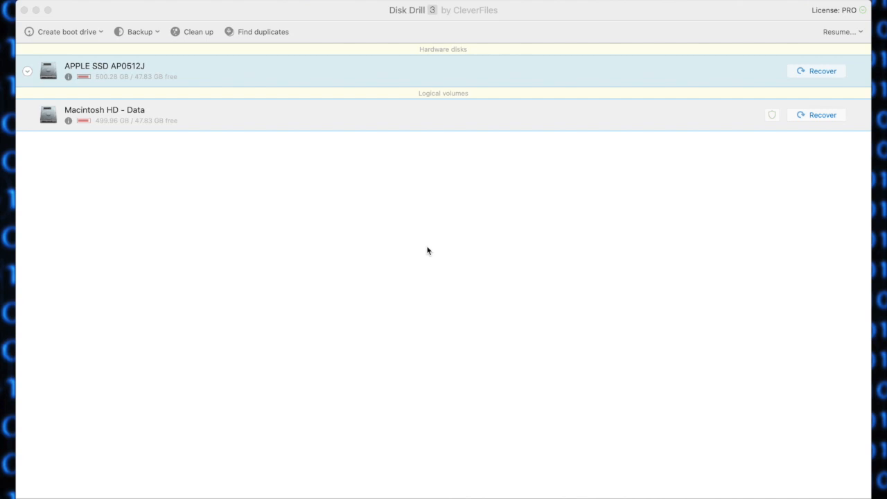
{"action": "mouse_move", "coordinate": [261, 163]}
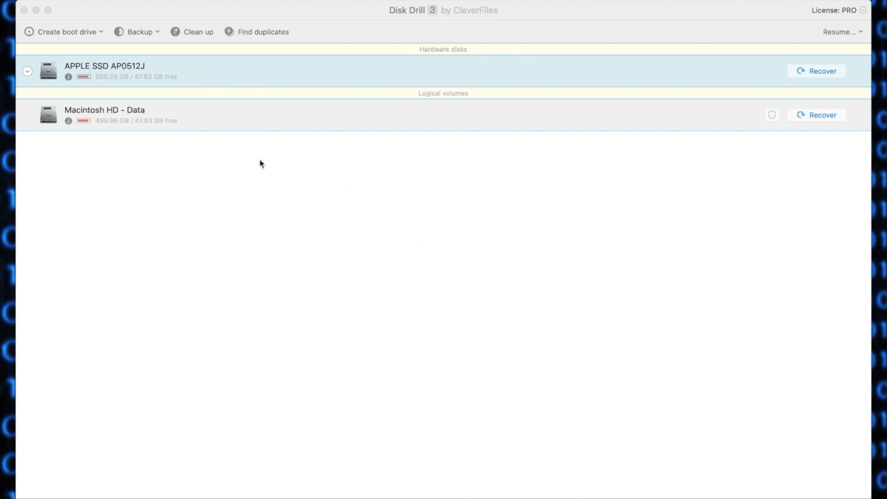
{"action": "mouse_move", "coordinate": [201, 82]}
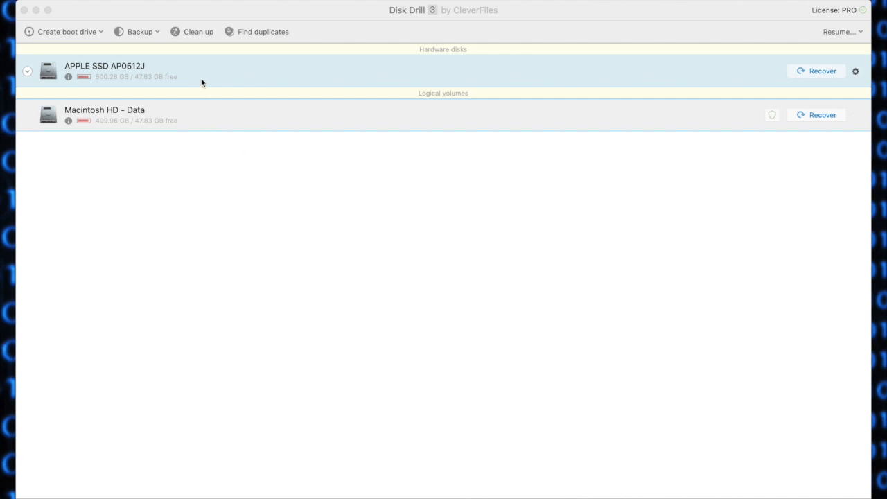
{"action": "mouse_move", "coordinate": [730, 118]}
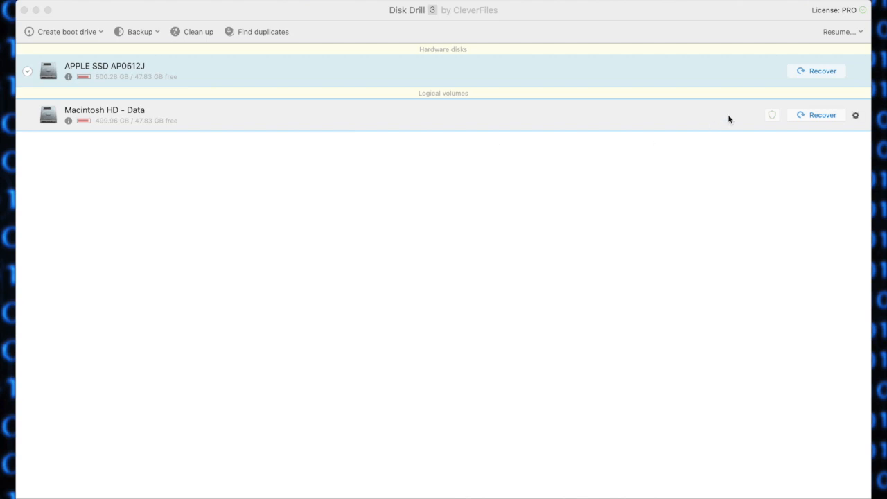
{"action": "mouse_move", "coordinate": [819, 79]}
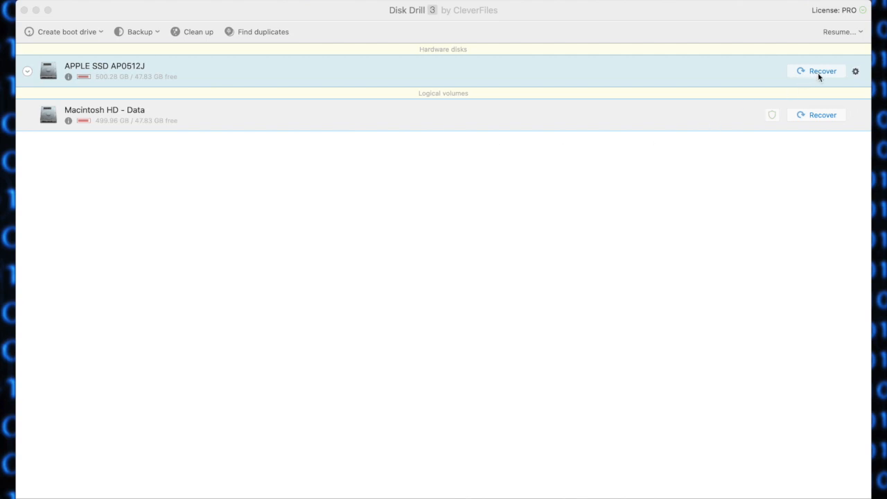
Start recovery on APPLE SSD AP0512J and unlock its encrypted APFS volume with the password
{"action": "left_click", "coordinate": [816, 69]}
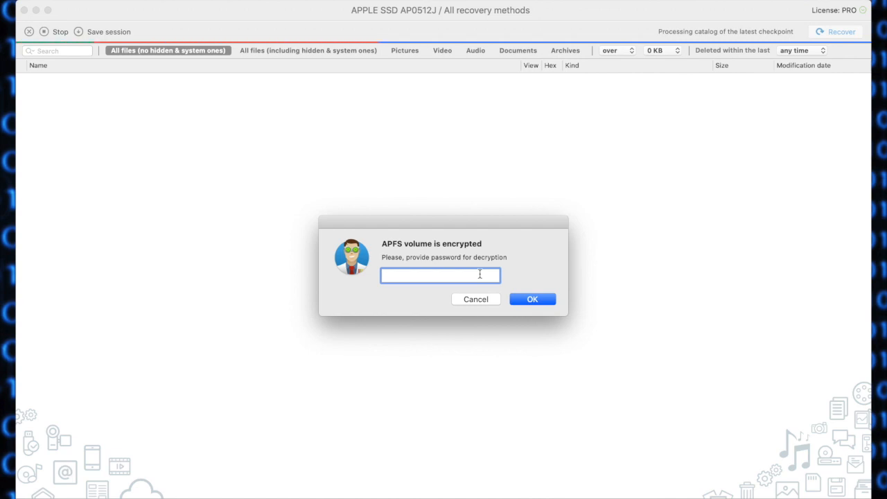
{"action": "left_click", "coordinate": [440, 275]}
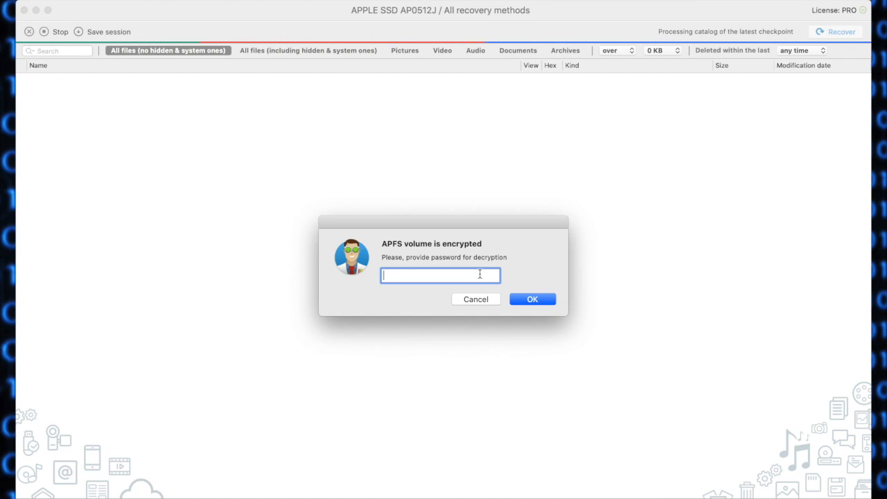
{"action": "type", "text": "password"}
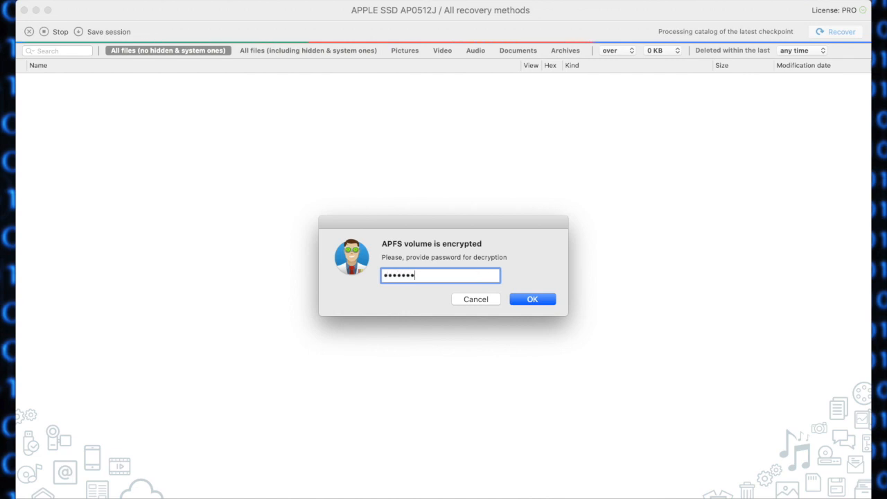
{"action": "left_click", "coordinate": [532, 299]}
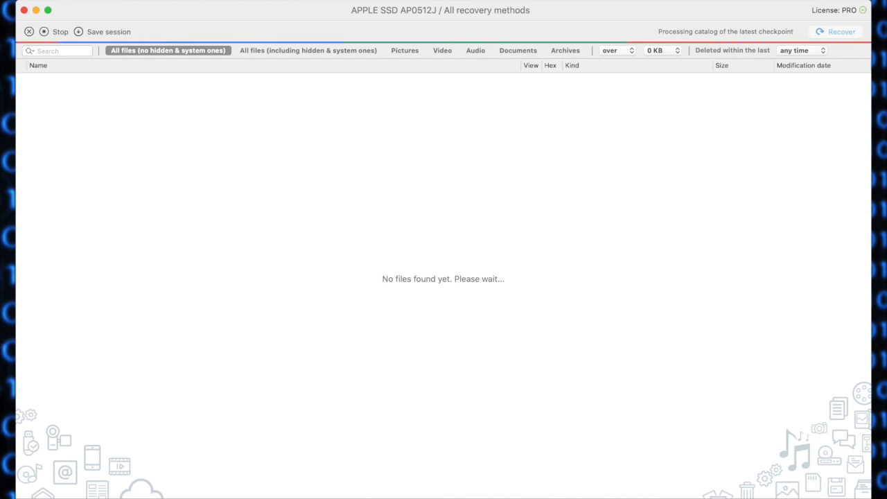
{"action": "mouse_move", "coordinate": [458, 222]}
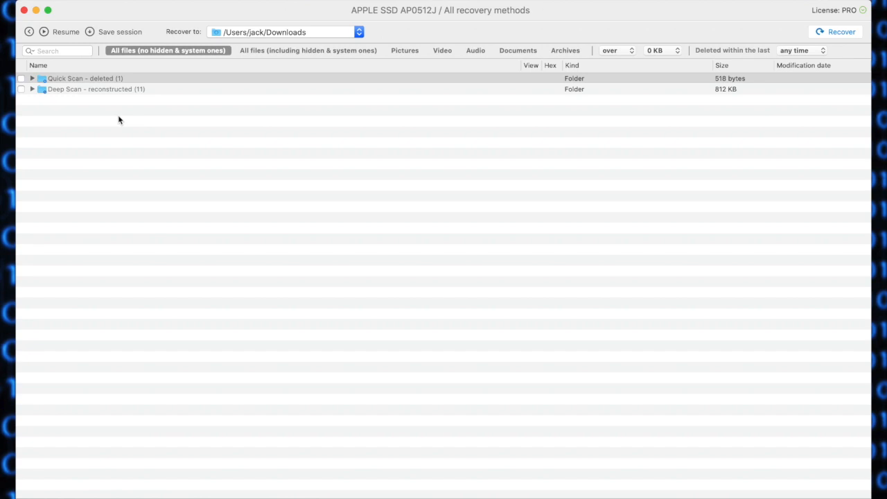
{"action": "mouse_move", "coordinate": [109, 81]}
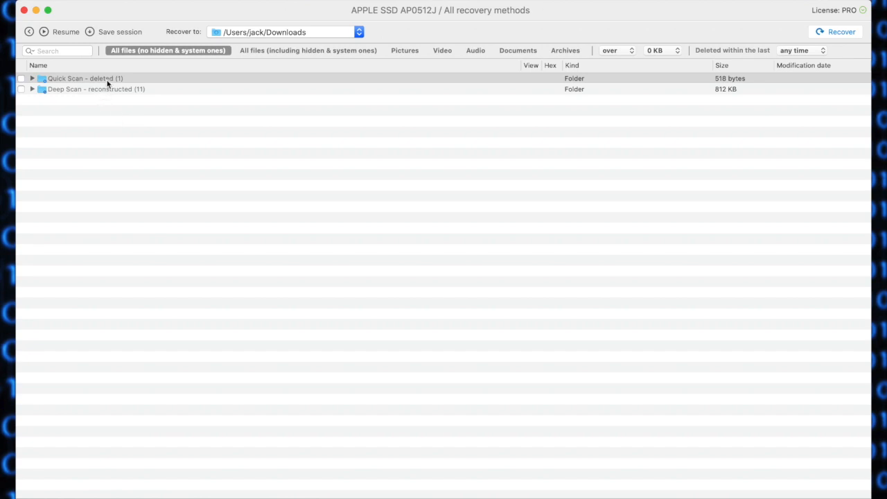
{"action": "mouse_move", "coordinate": [201, 151]}
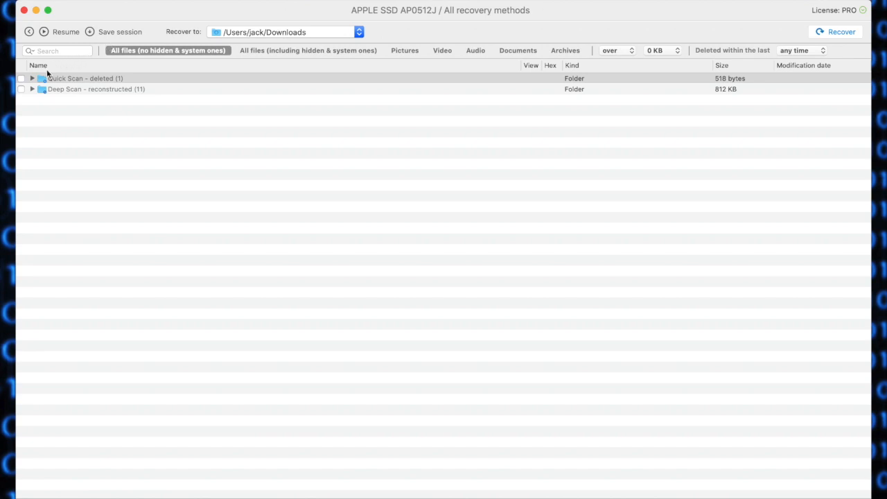
Expand Quick Scan - deleted > Macintosh HD - Data > Library > Preferences to reveal com.apple.powerlogd.plist
{"action": "left_click", "coordinate": [30, 79]}
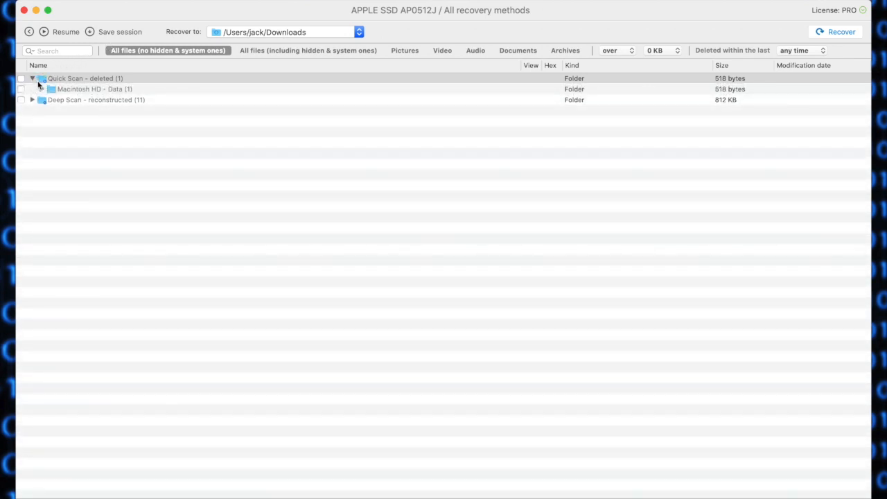
{"action": "left_click", "coordinate": [43, 89]}
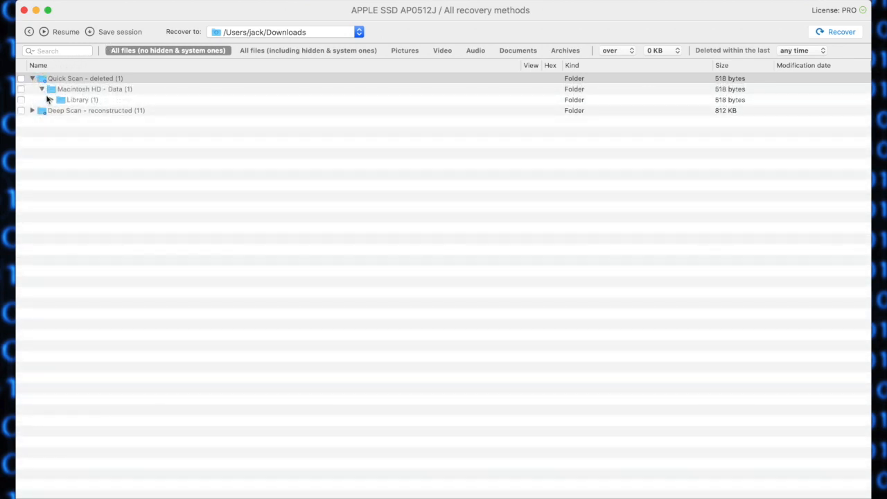
{"action": "left_click", "coordinate": [51, 99]}
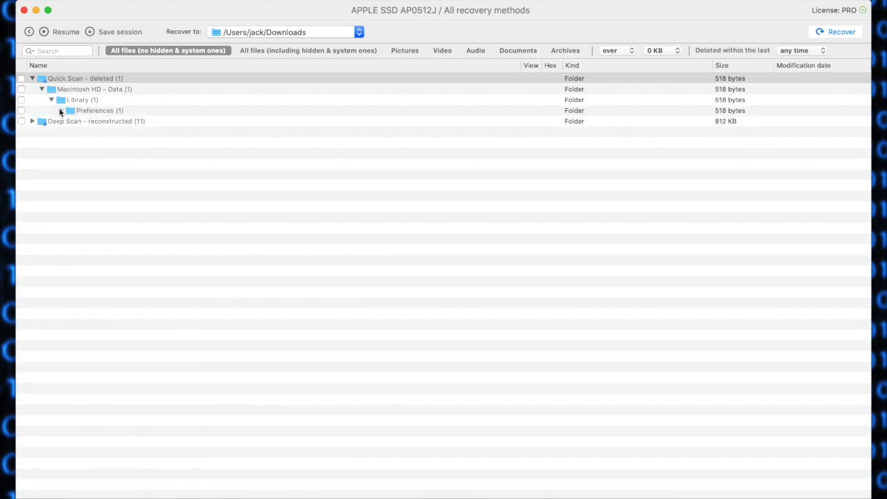
{"action": "left_click", "coordinate": [61, 110]}
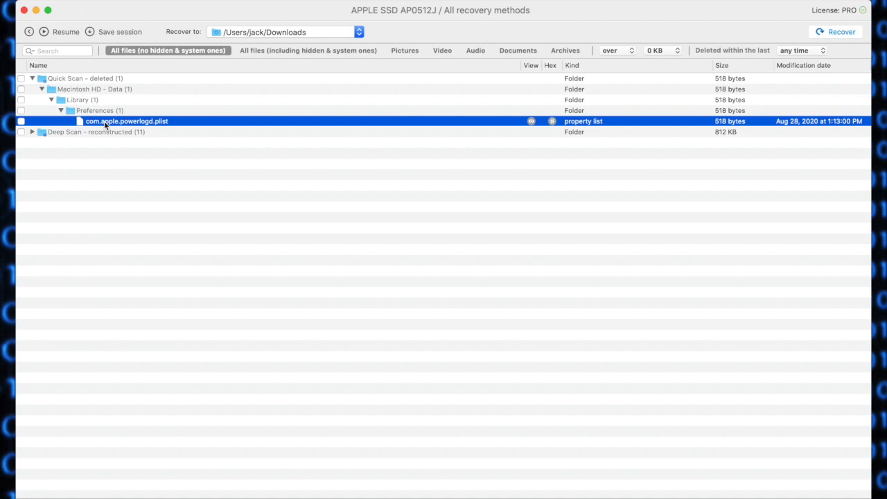
{"action": "mouse_move", "coordinate": [506, 131]}
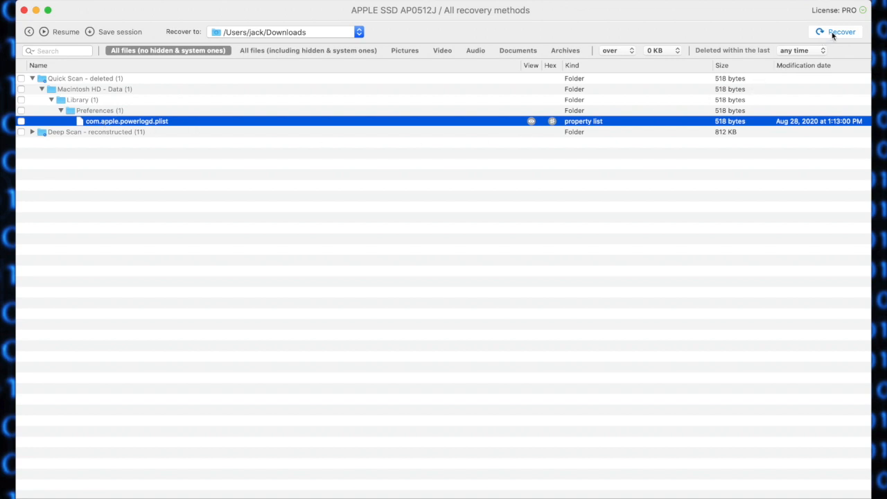
{"action": "mouse_move", "coordinate": [835, 33]}
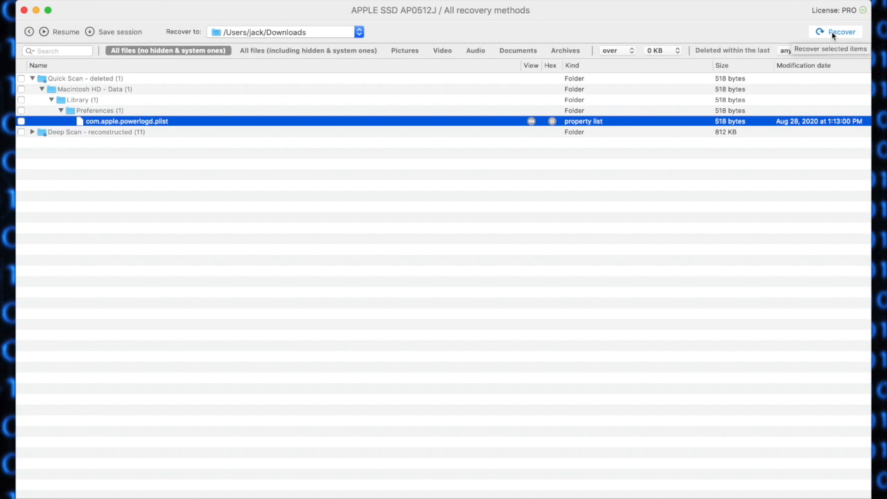
Recover com.apple.powerlogd.plist to Downloads, accepting the same-disk overwrite warning
{"action": "left_click", "coordinate": [835, 30]}
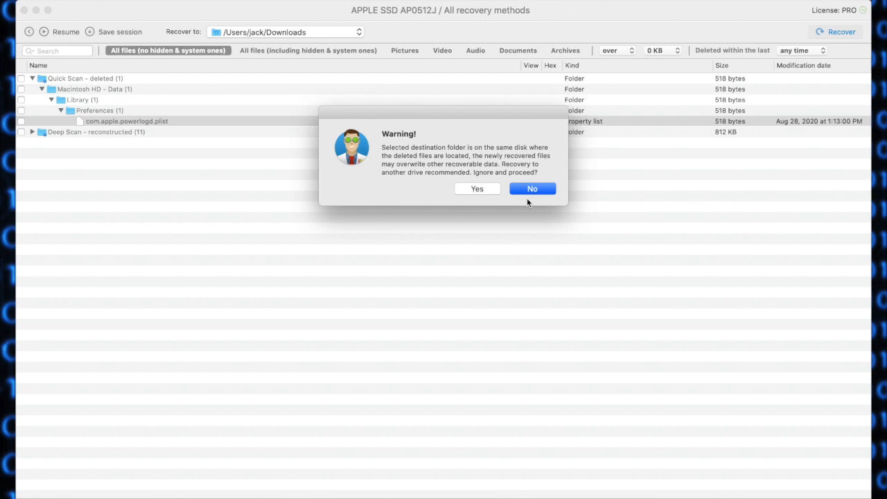
{"action": "mouse_move", "coordinate": [497, 196]}
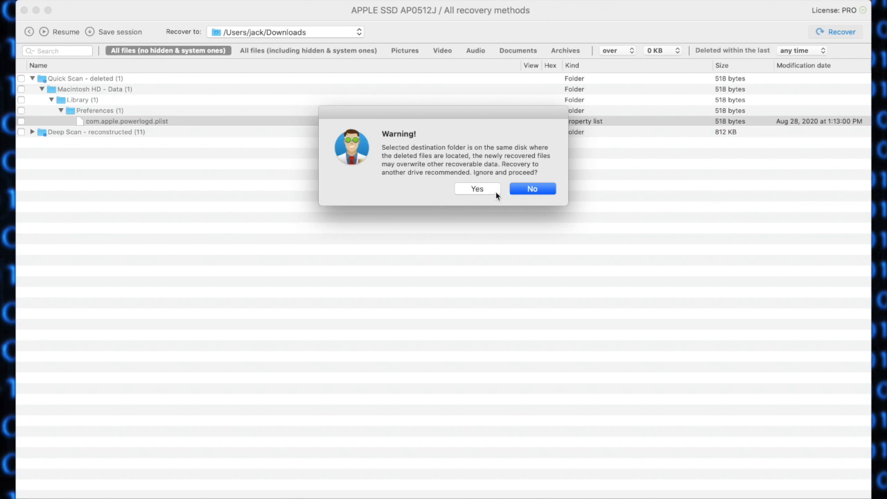
{"action": "left_click", "coordinate": [477, 189]}
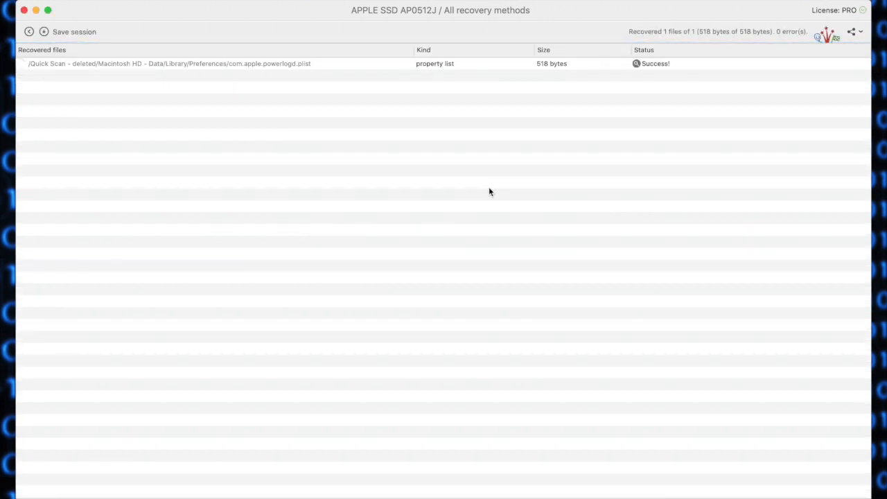
{"action": "mouse_move", "coordinate": [648, 39]}
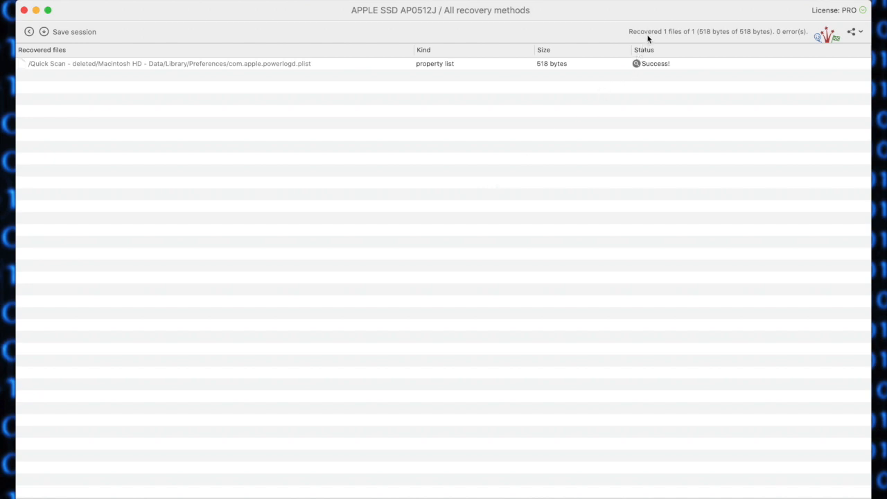
{"action": "mouse_move", "coordinate": [776, 36]}
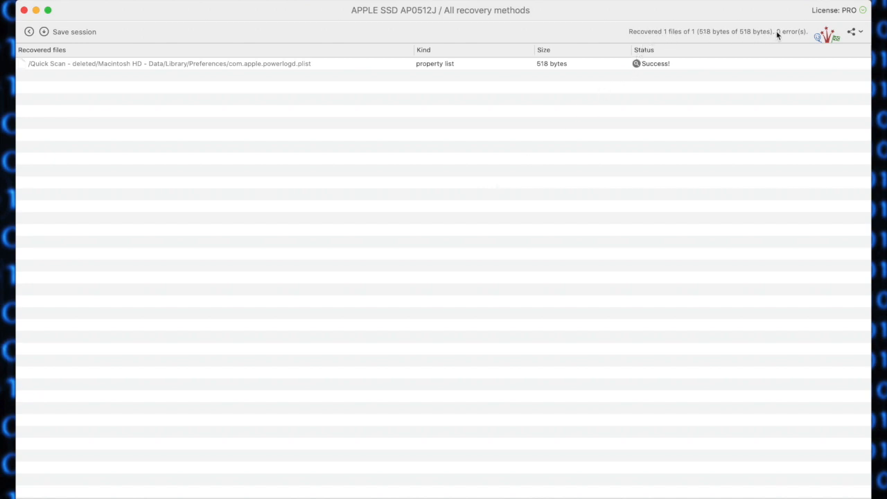